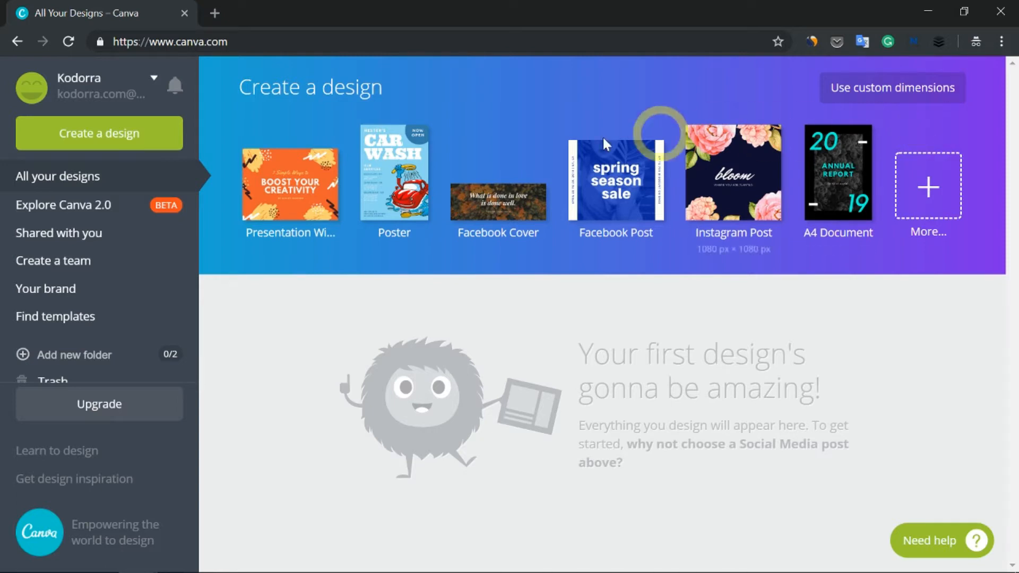
pyautogui.moveTo(745, 303)
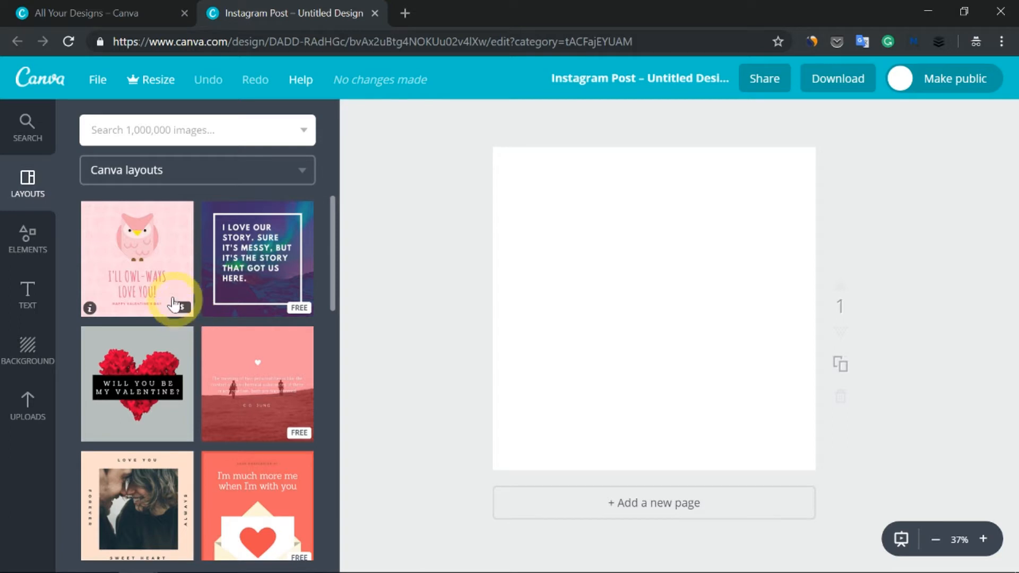
# Step: Apply the pink 'I'll owl-ways love you' owl layout to the post and go to Download
pyautogui.click(137, 259)
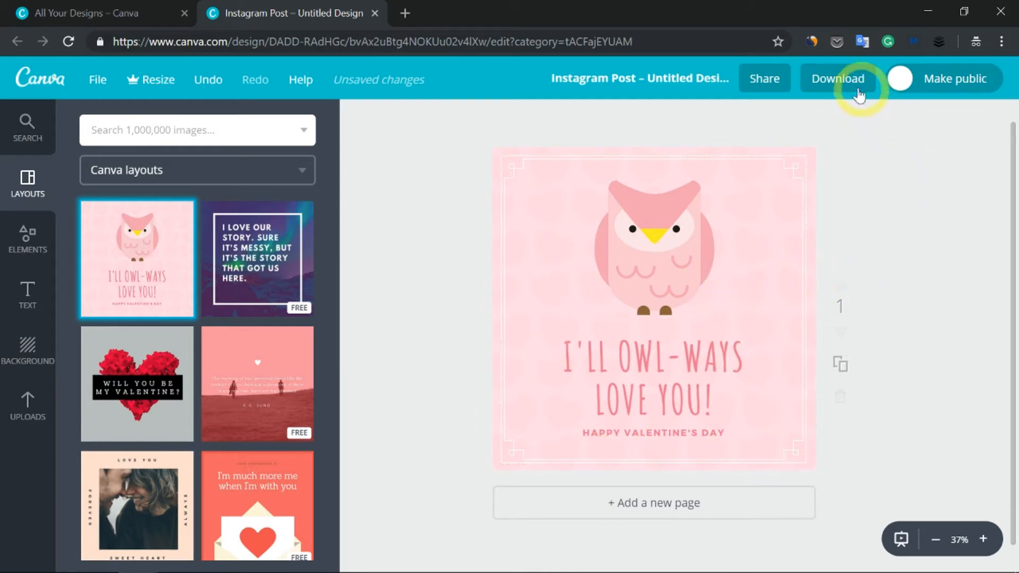
pyautogui.click(838, 79)
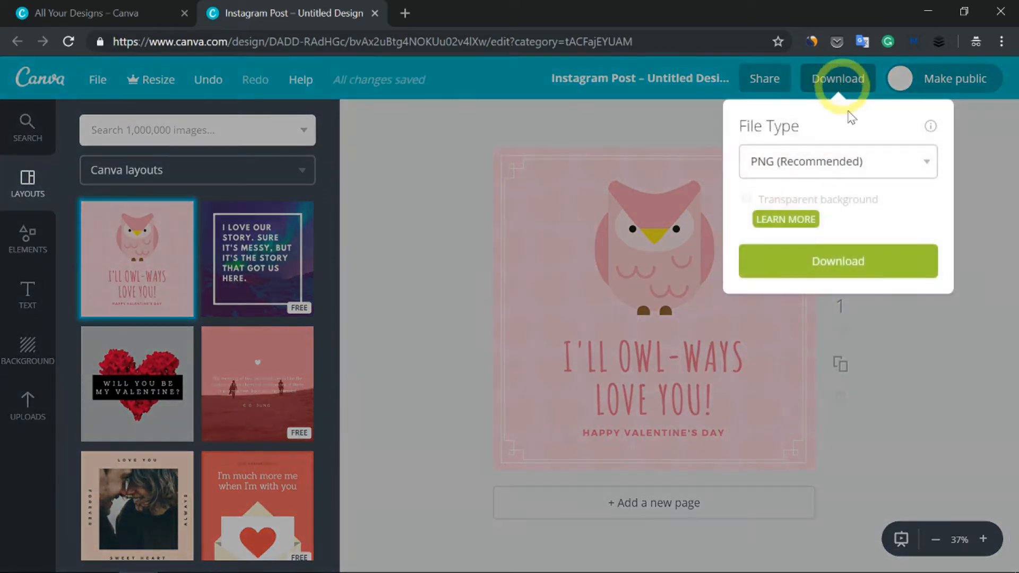
# Step: Attempt a PNG download, acknowledge the watermark and $1 licence notices, and cancel the purchase
pyautogui.click(838, 261)
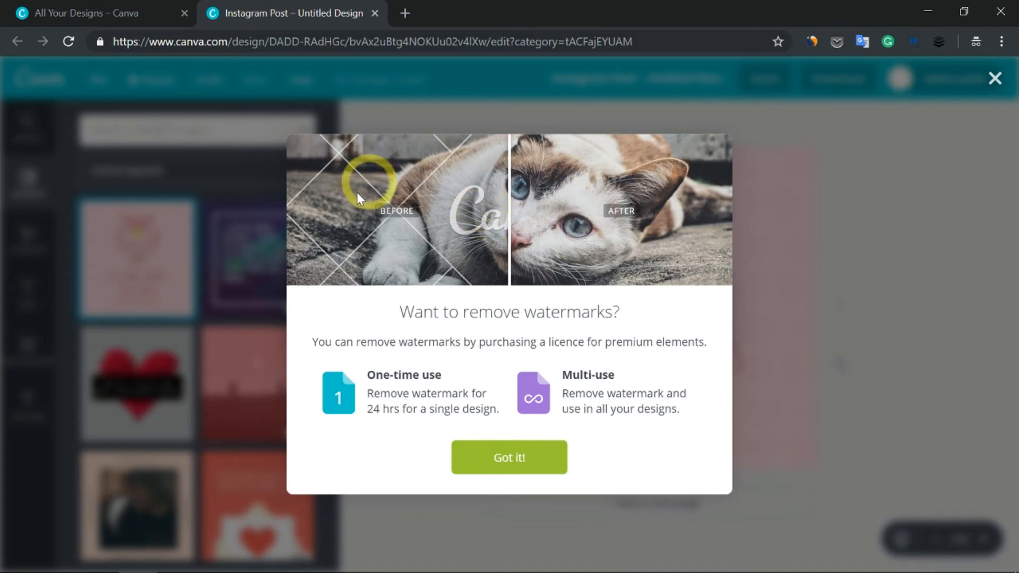
pyautogui.moveTo(480, 189)
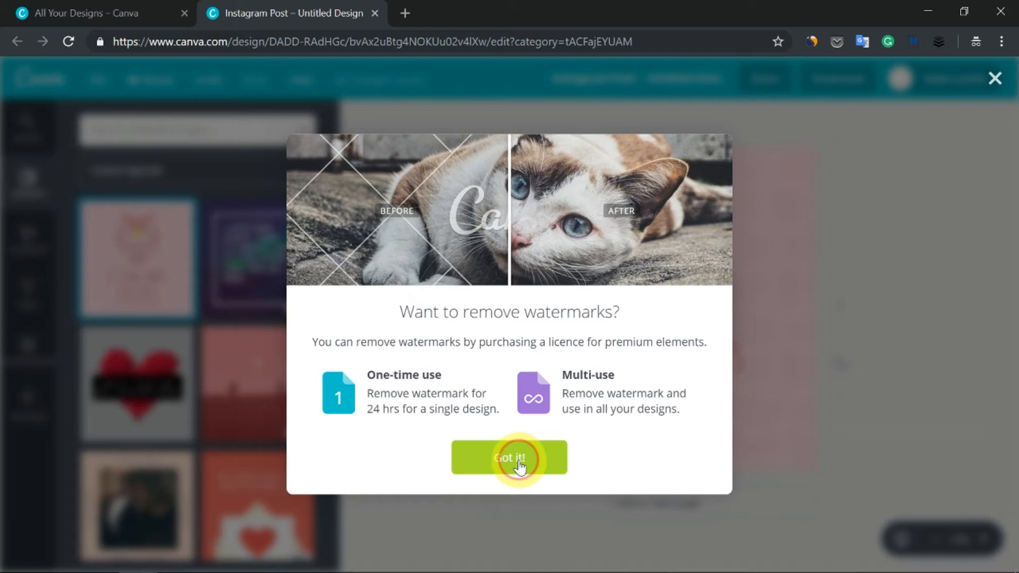
pyautogui.click(509, 457)
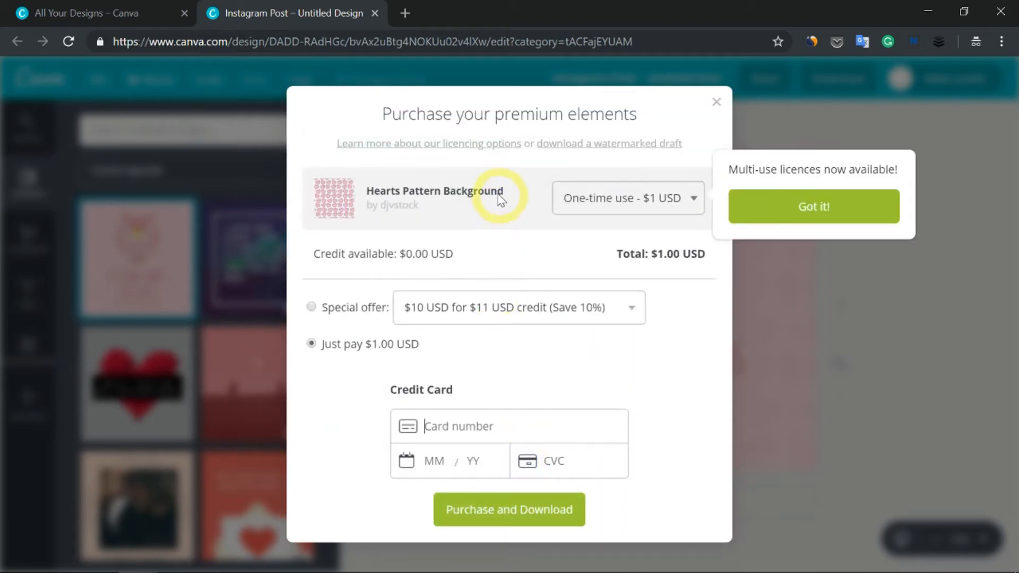
pyautogui.moveTo(499, 328)
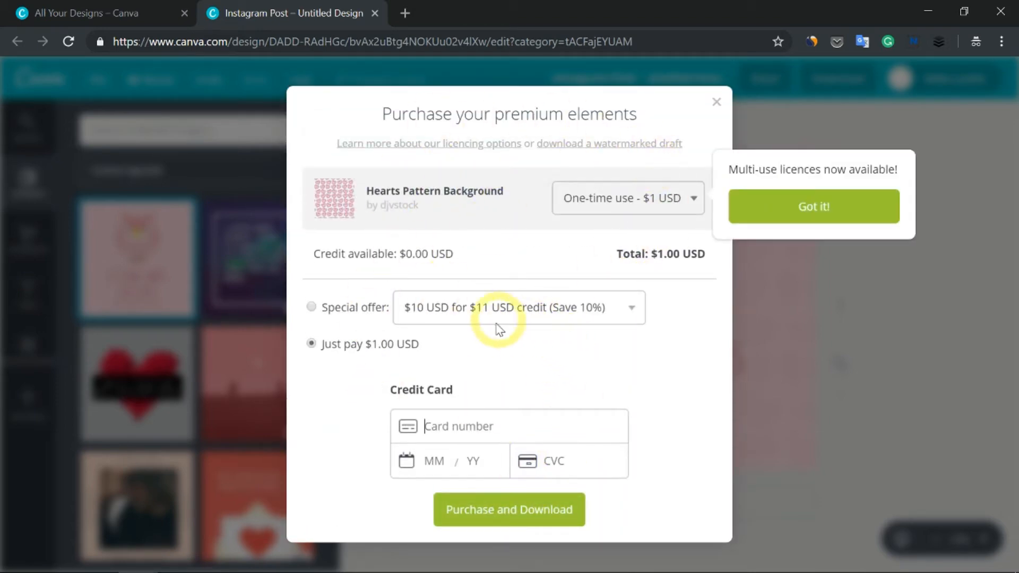
pyautogui.moveTo(560, 321)
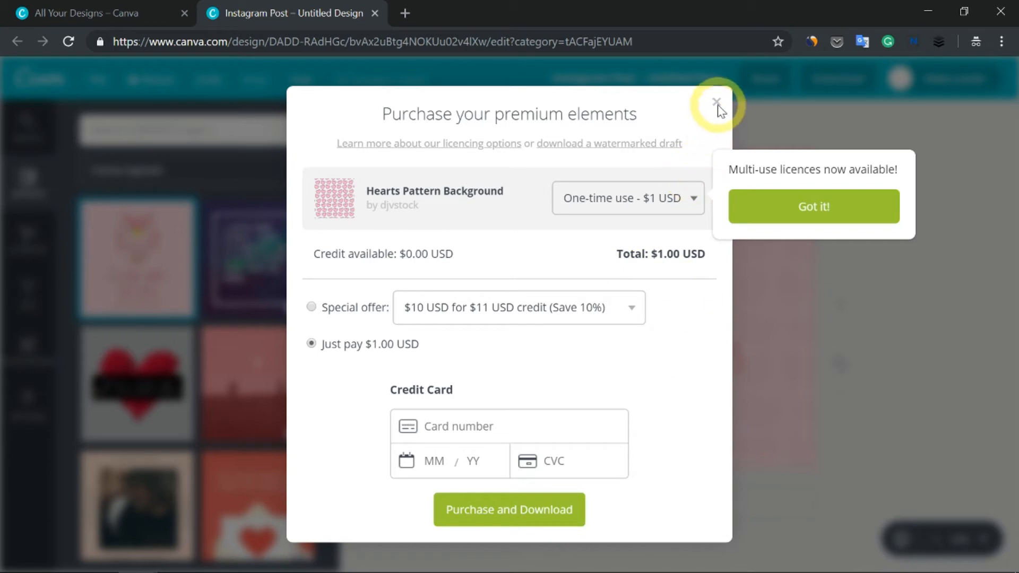
pyautogui.click(813, 207)
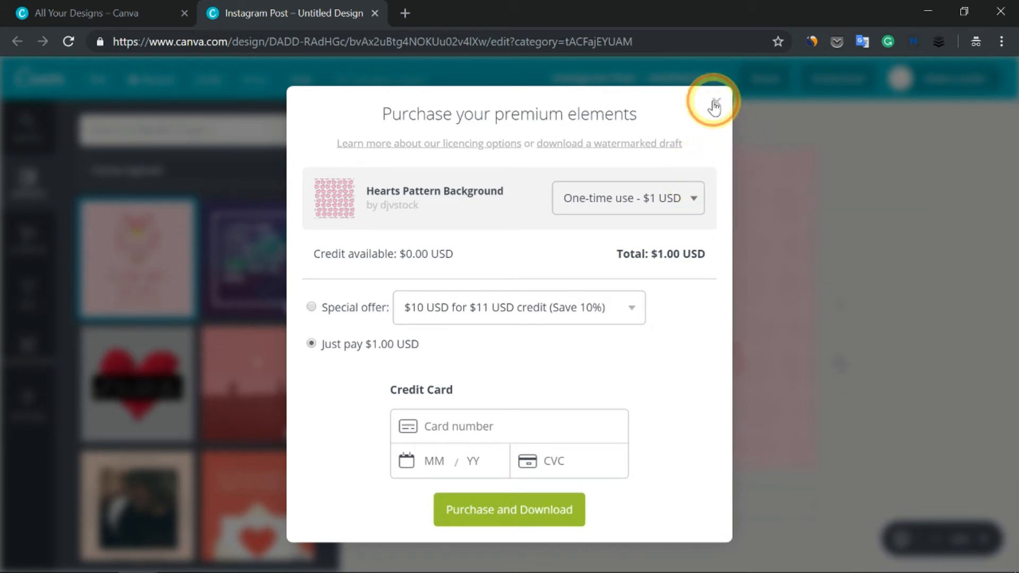
pyautogui.click(713, 104)
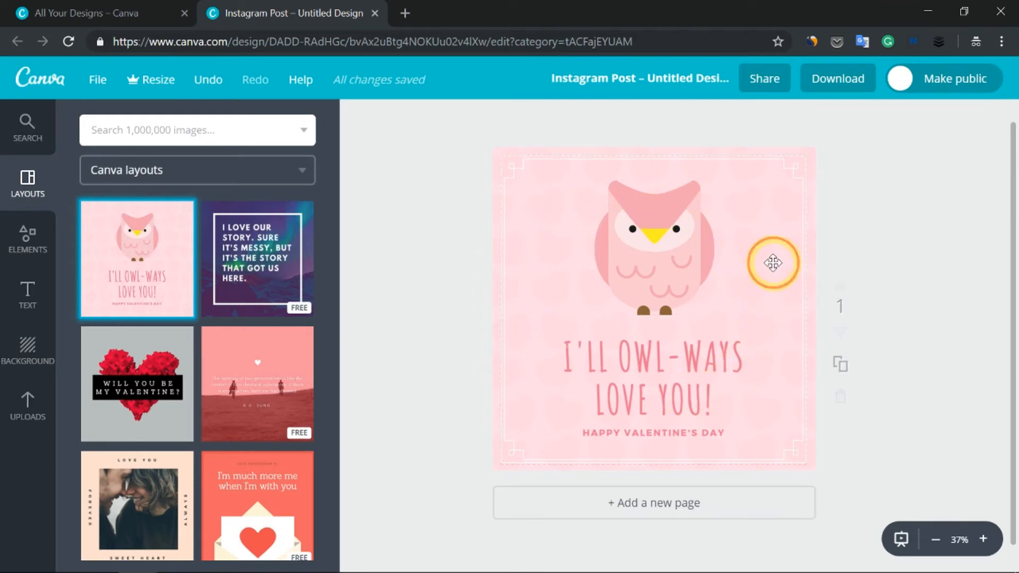
# Step: Delete the paid hearts pattern background, leaving the owl and text on white
pyautogui.click(653, 309)
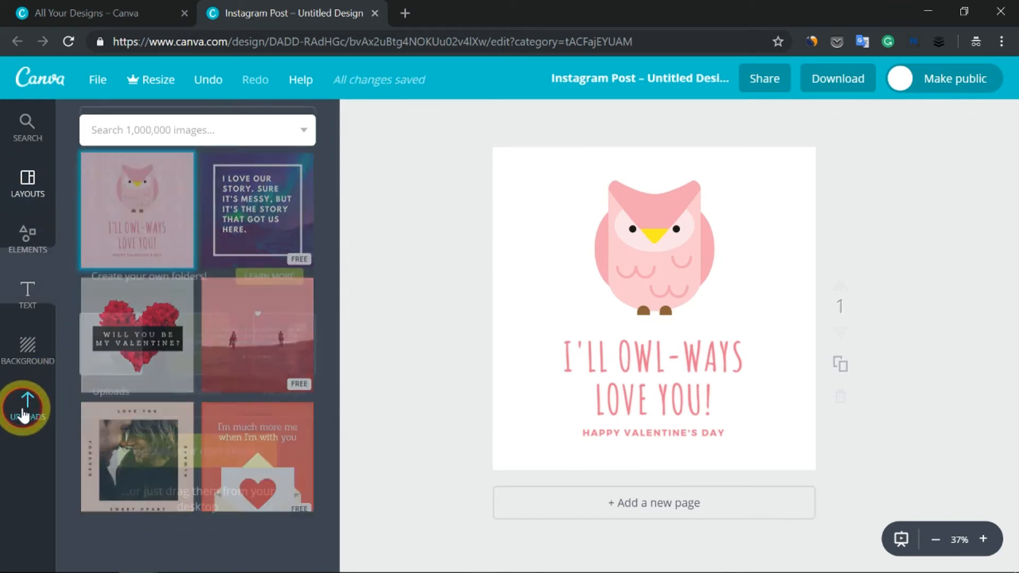
pyautogui.click(28, 407)
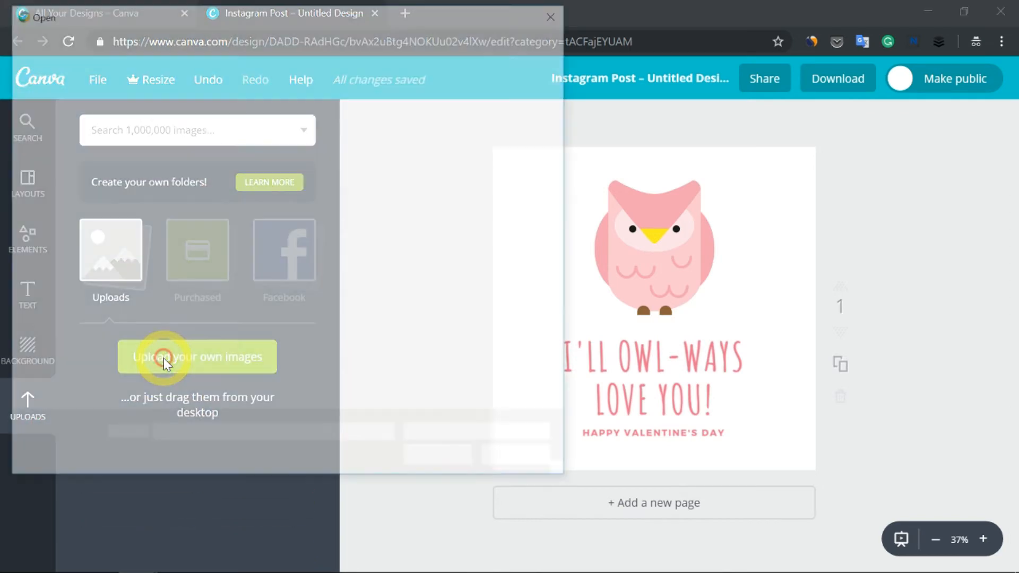
# Step: Upload drop-of-water-3671613_1280.jpg from the Desktop and place it on the post
pyautogui.click(198, 357)
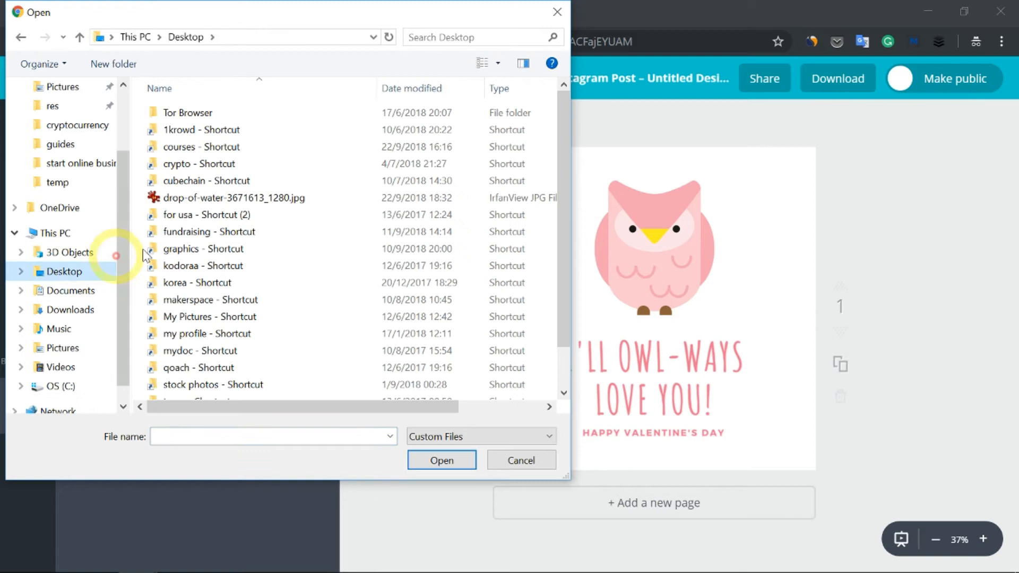
pyautogui.click(520, 460)
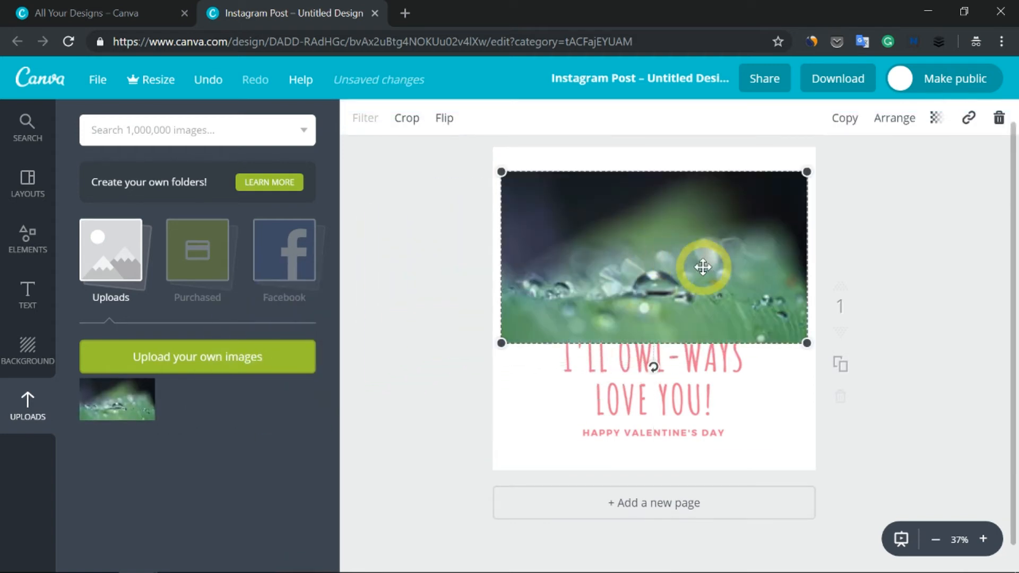
# Step: Send the water-drop photo to the back so it fills the post behind the owl and lettering
pyautogui.click(894, 118)
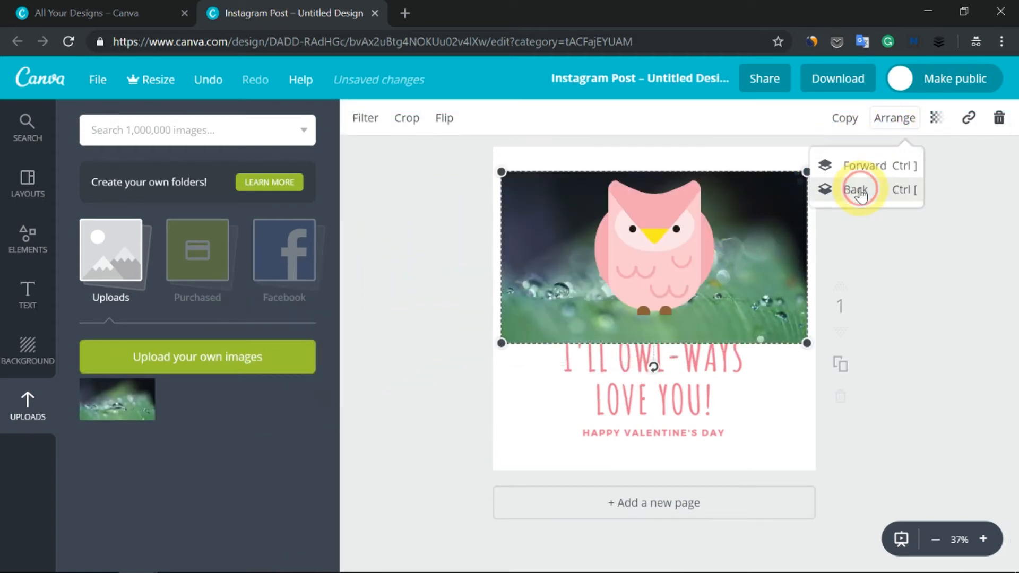
pyautogui.click(856, 189)
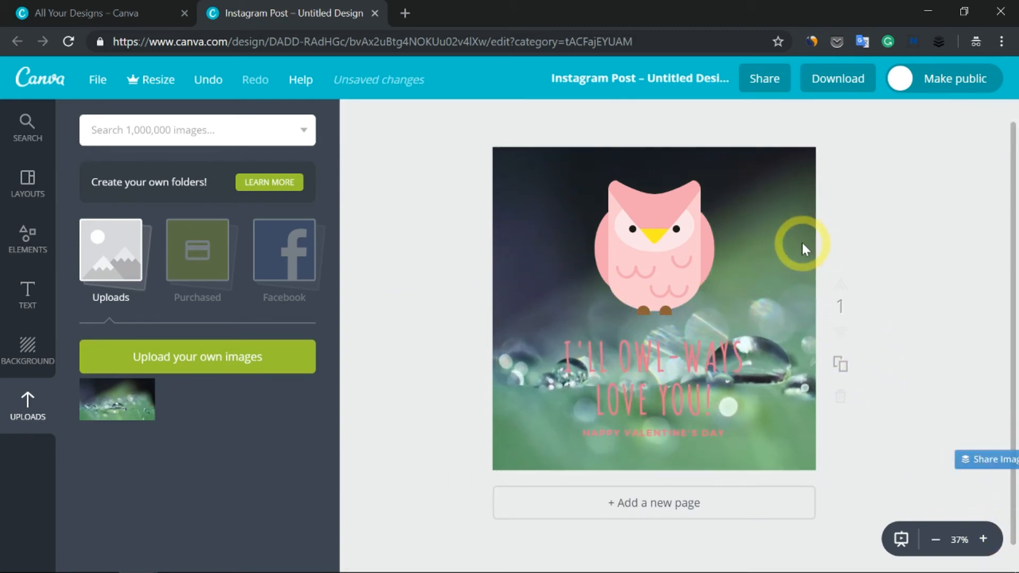
pyautogui.click(838, 78)
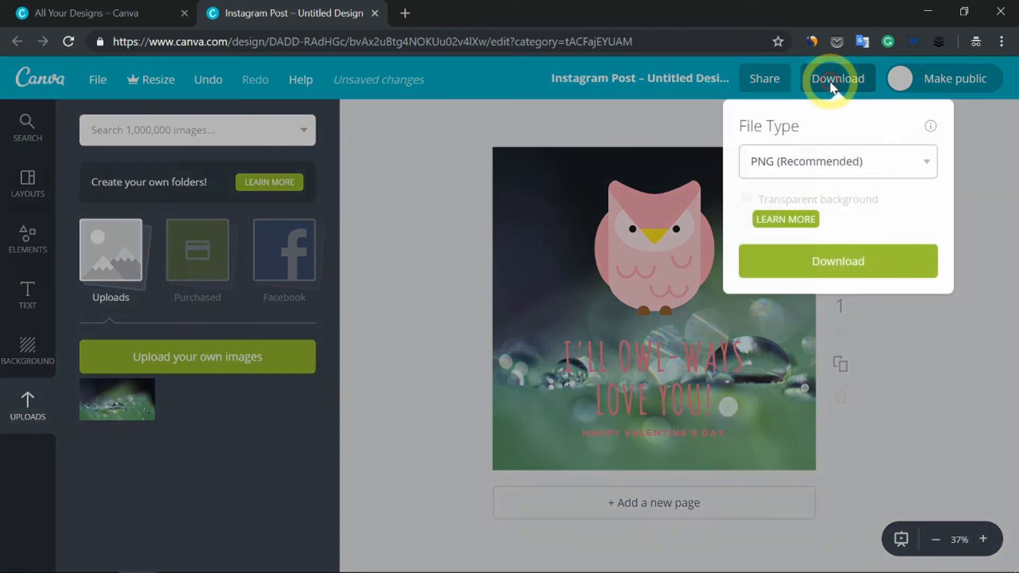
# Step: Download the finished post as a PNG to the Desktop and dismiss the mobile-app prompt
pyautogui.click(838, 261)
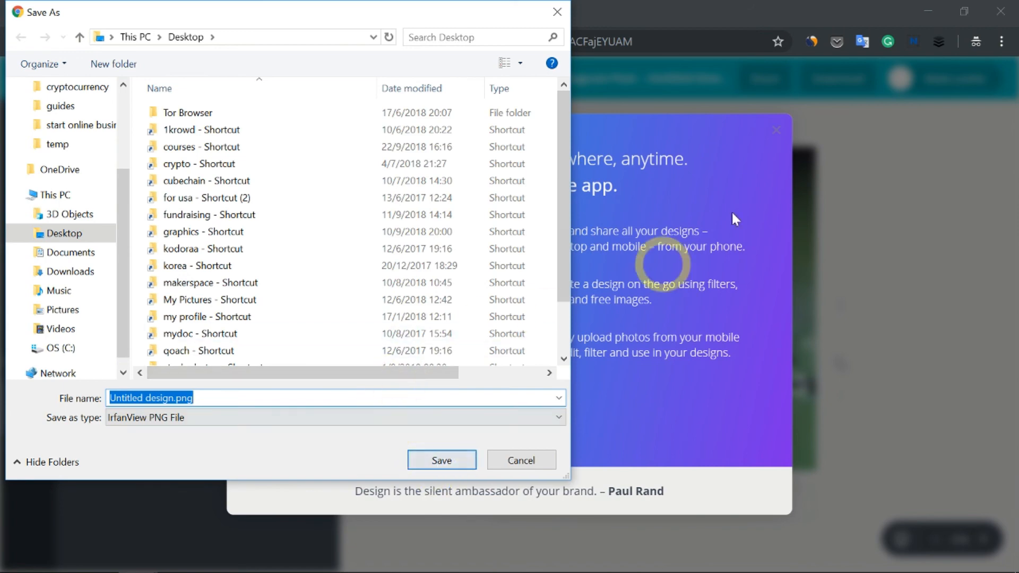
pyautogui.click(442, 459)
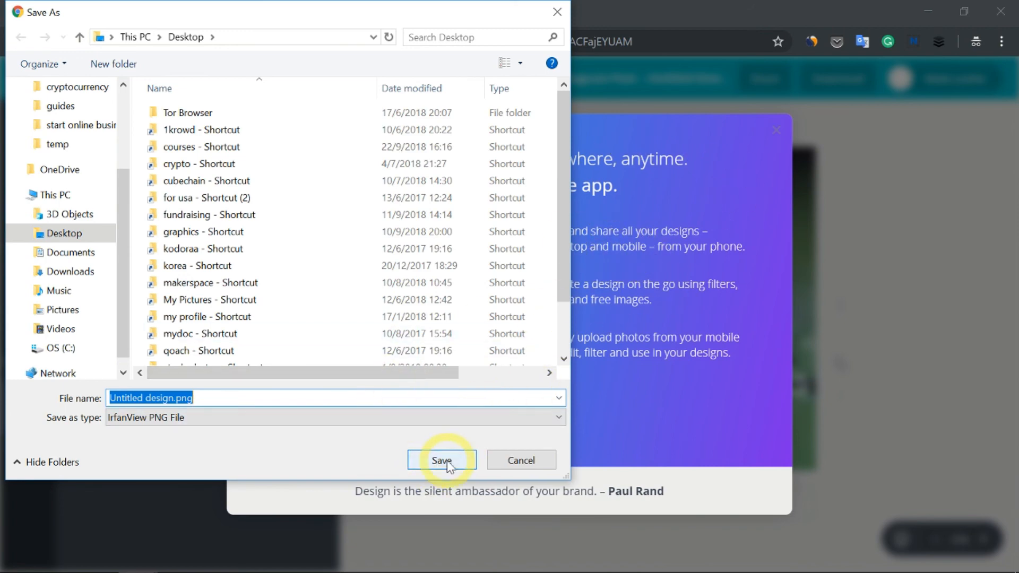
pyautogui.click(441, 460)
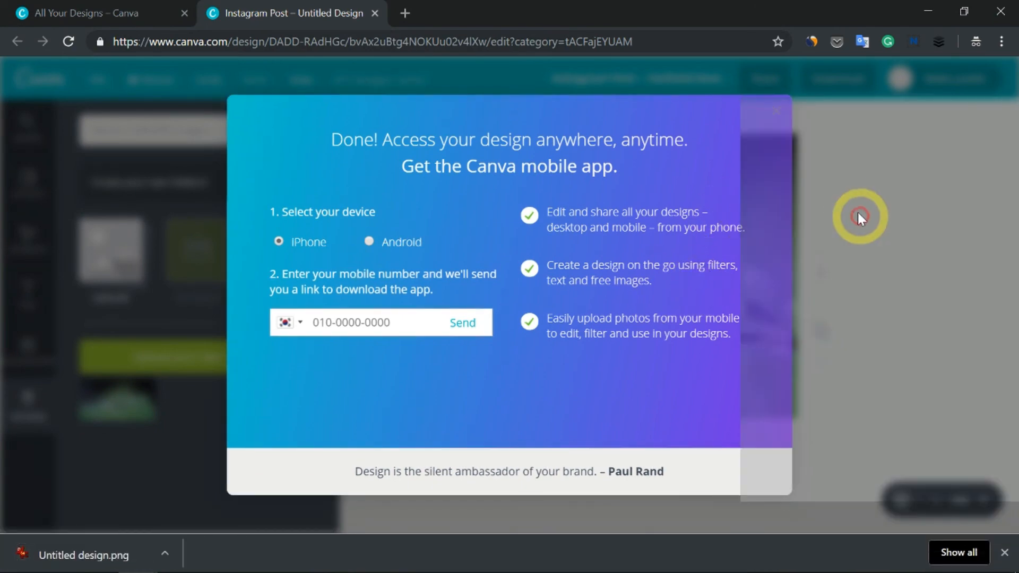
pyautogui.click(775, 111)
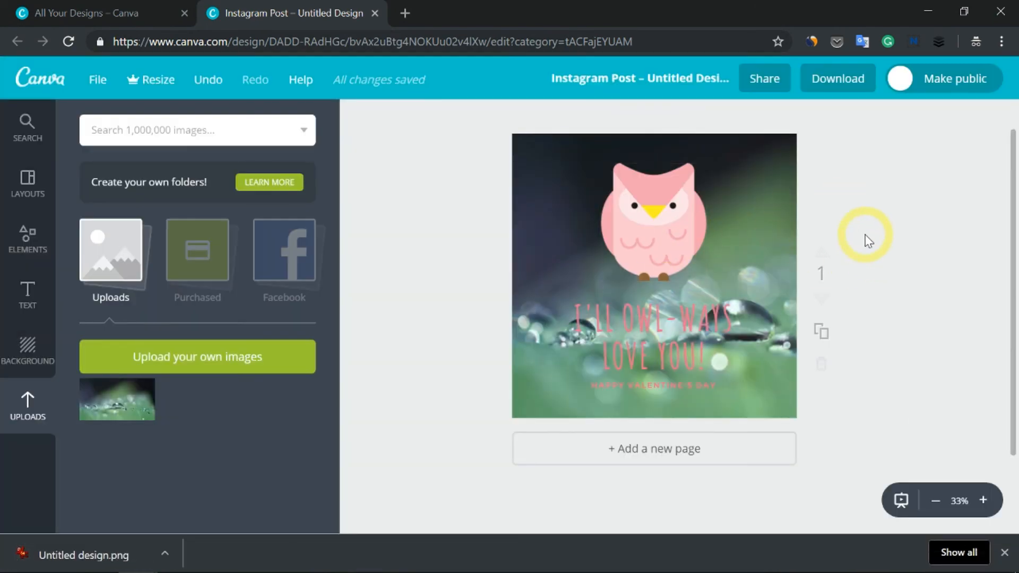